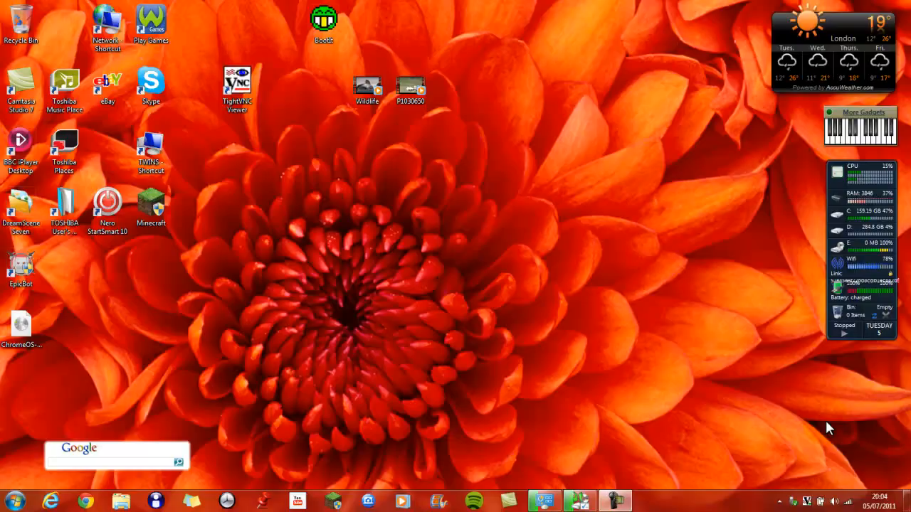
{"action": "mouse_move", "coordinate": [530, 371]}
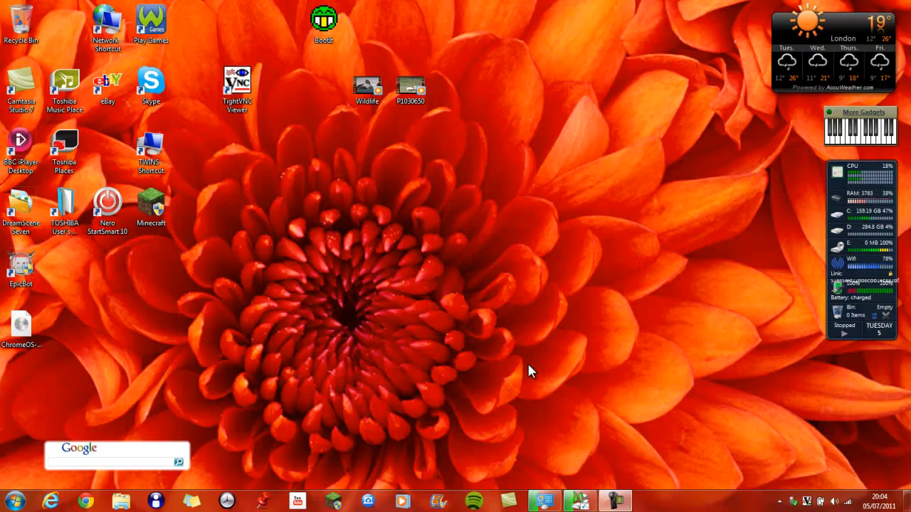
{"action": "mouse_move", "coordinate": [614, 501]}
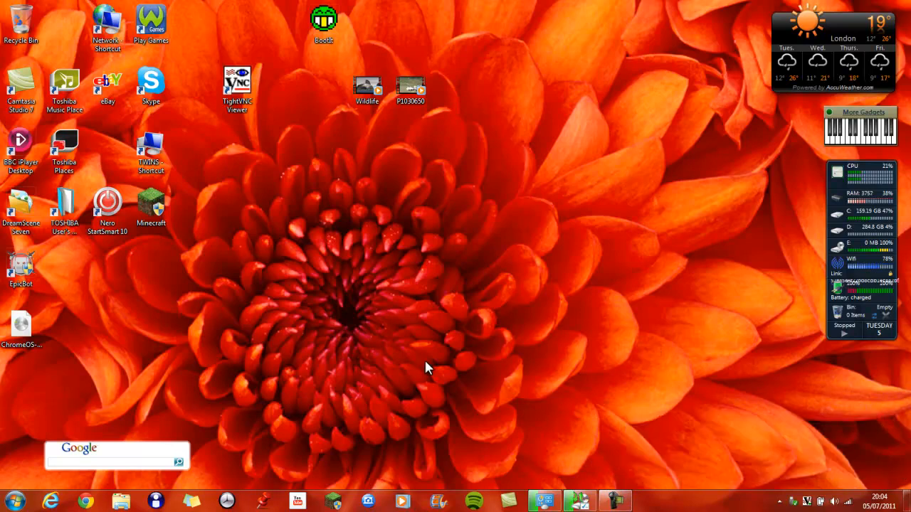
{"action": "mouse_move", "coordinate": [323, 366]}
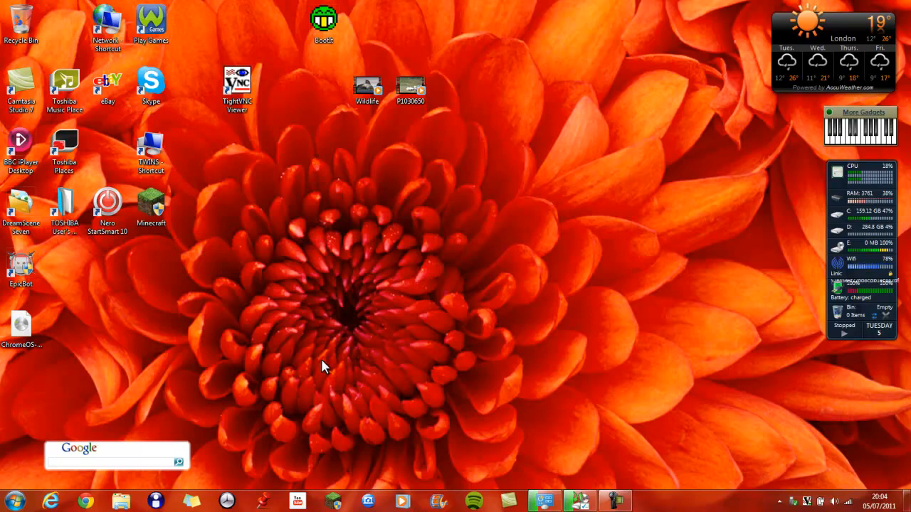
{"action": "mouse_move", "coordinate": [370, 304]}
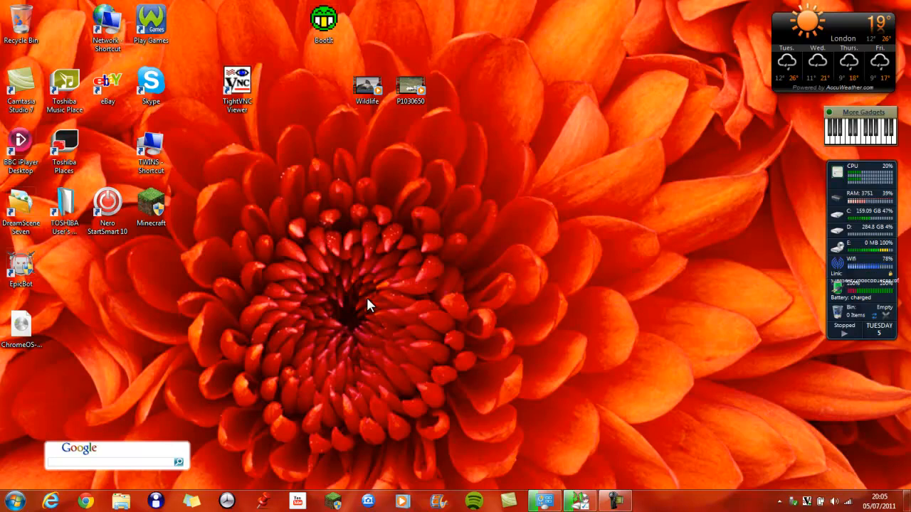
{"action": "mouse_move", "coordinate": [374, 198]}
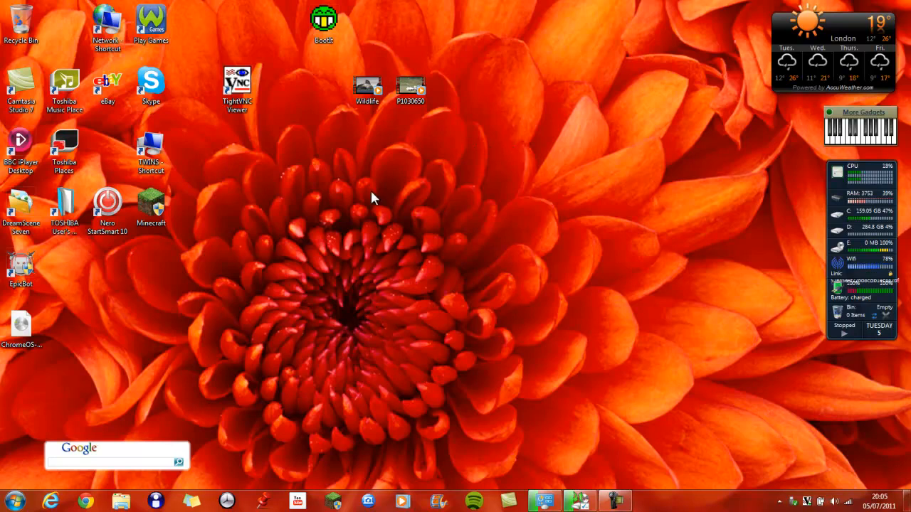
Open Personalization from the desktop right-click menu
{"action": "right_click", "coordinate": [373, 198]}
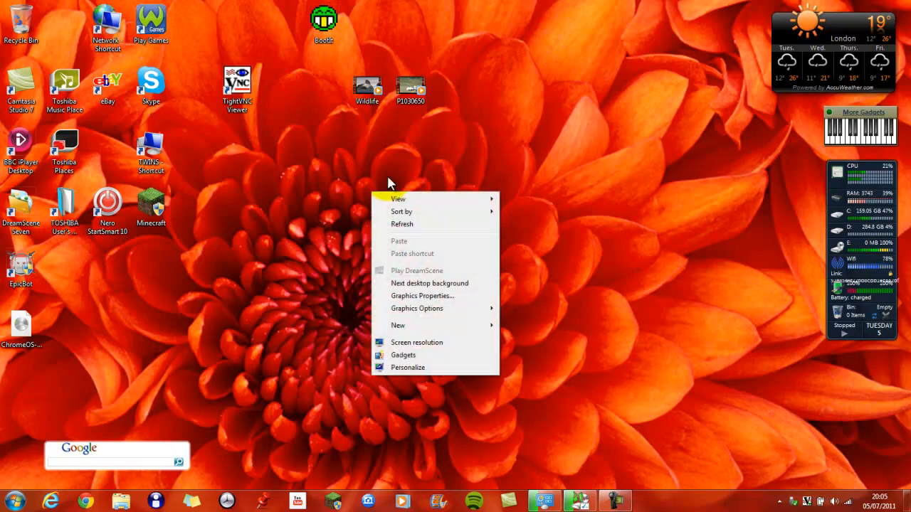
{"action": "left_click", "coordinate": [408, 367]}
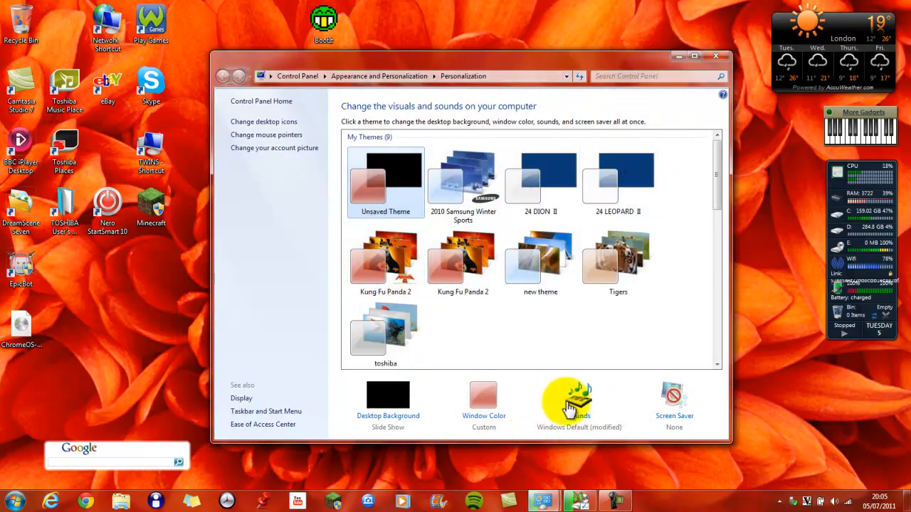
Open Sounds, select the Windows Logon event and test its Windows XP Startup sound
{"action": "left_click", "coordinate": [579, 398]}
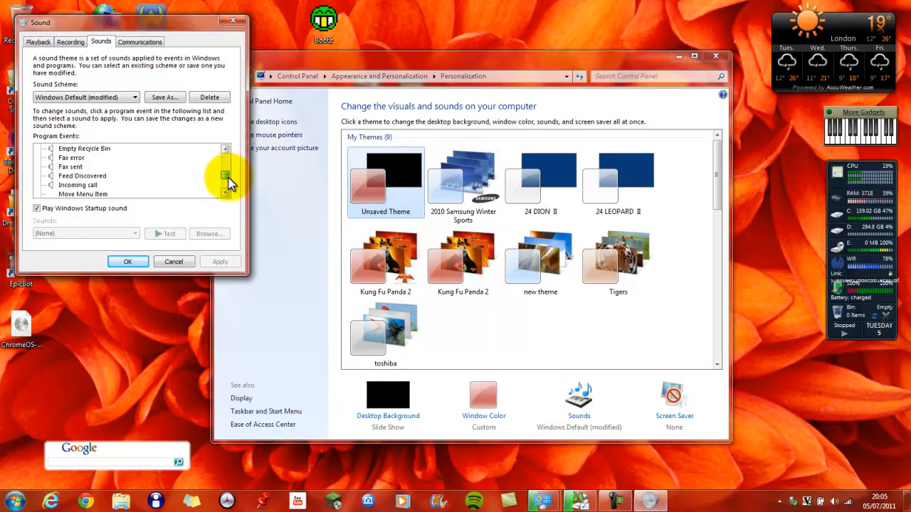
{"action": "scroll", "scroll_direction": "down", "scroll_amount": 3}
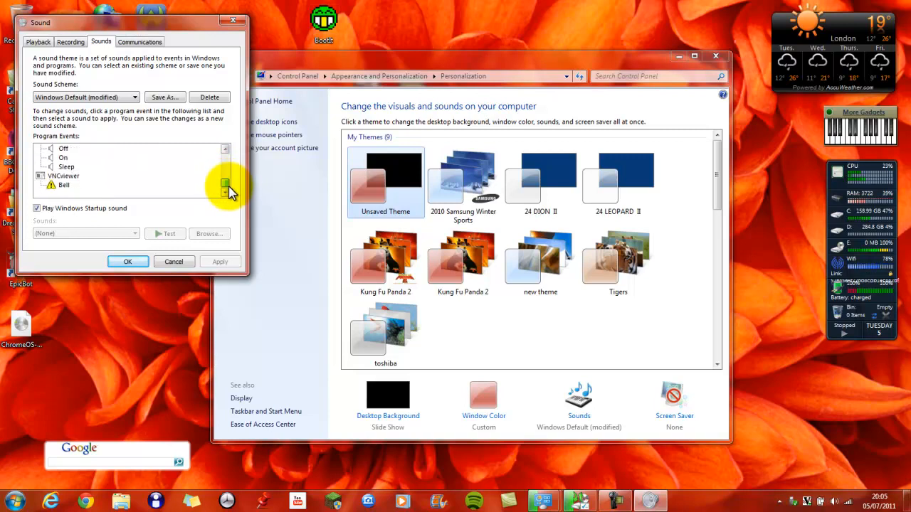
{"action": "left_click", "coordinate": [225, 173]}
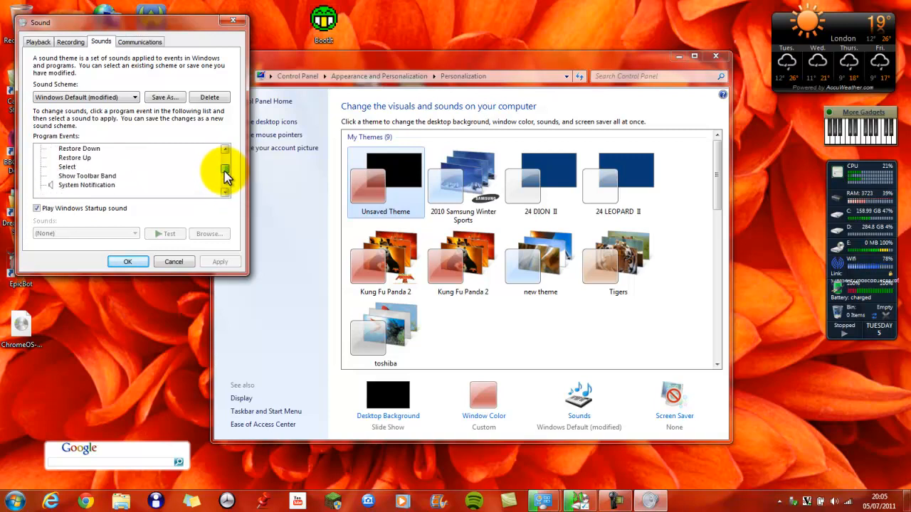
{"action": "left_click", "coordinate": [225, 150]}
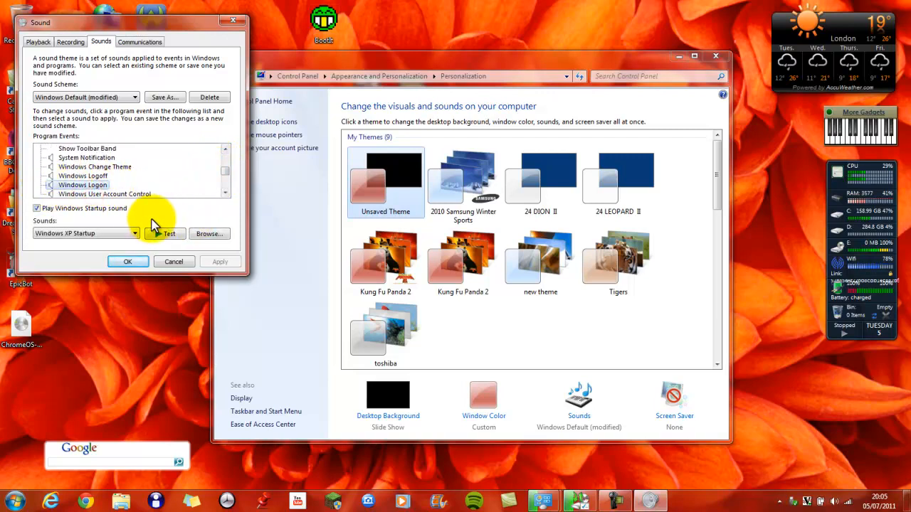
{"action": "left_click", "coordinate": [166, 234]}
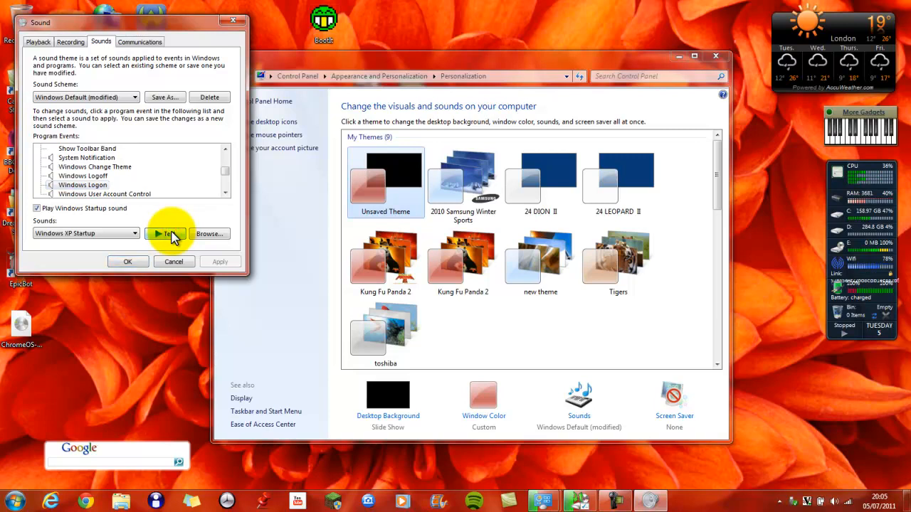
Replay the startup sound, look over other events, then view the Realtek playback devices
{"action": "left_click", "coordinate": [83, 176]}
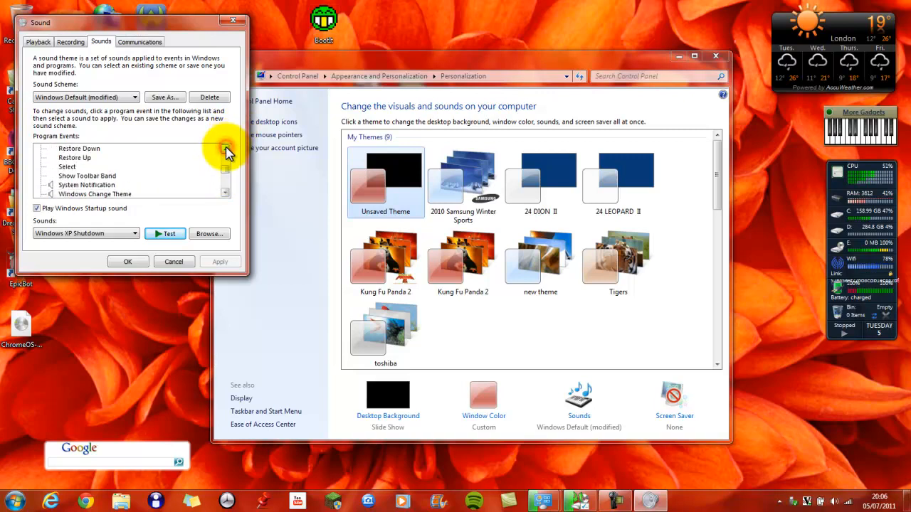
{"action": "left_click", "coordinate": [75, 157]}
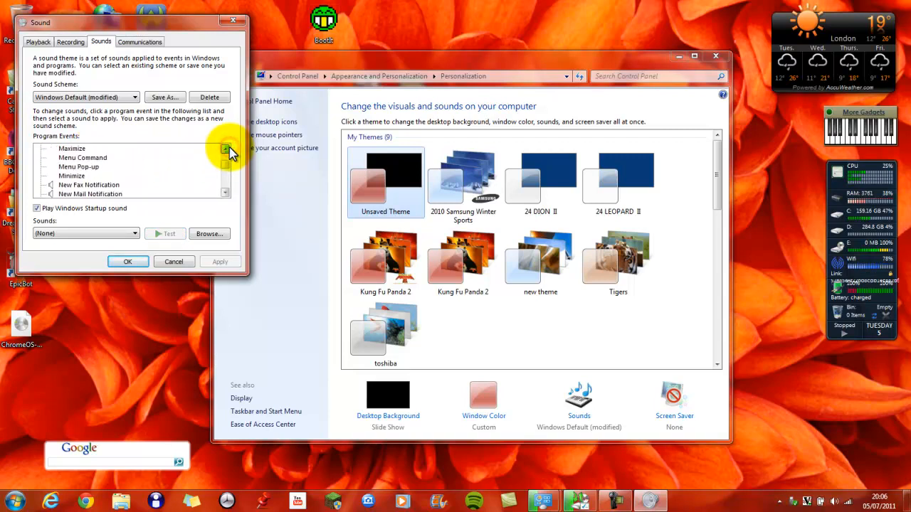
{"action": "left_click", "coordinate": [226, 151]}
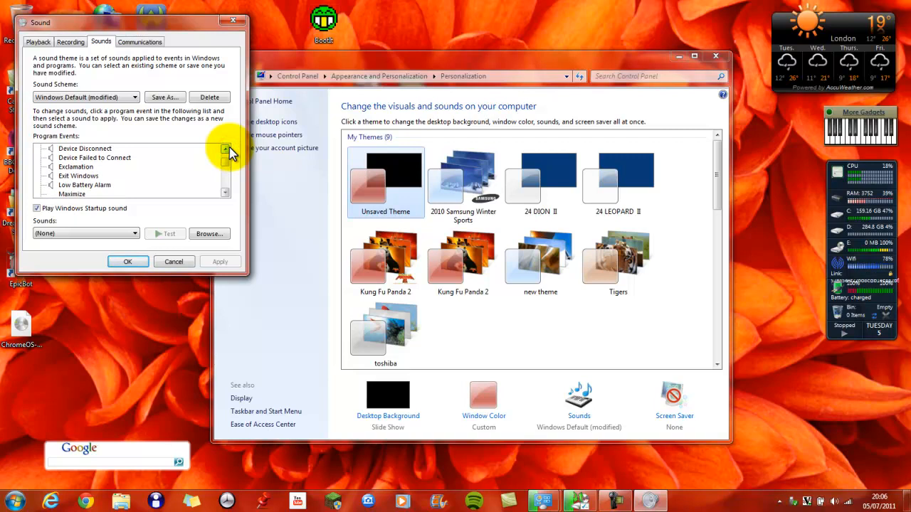
{"action": "left_click", "coordinate": [78, 176]}
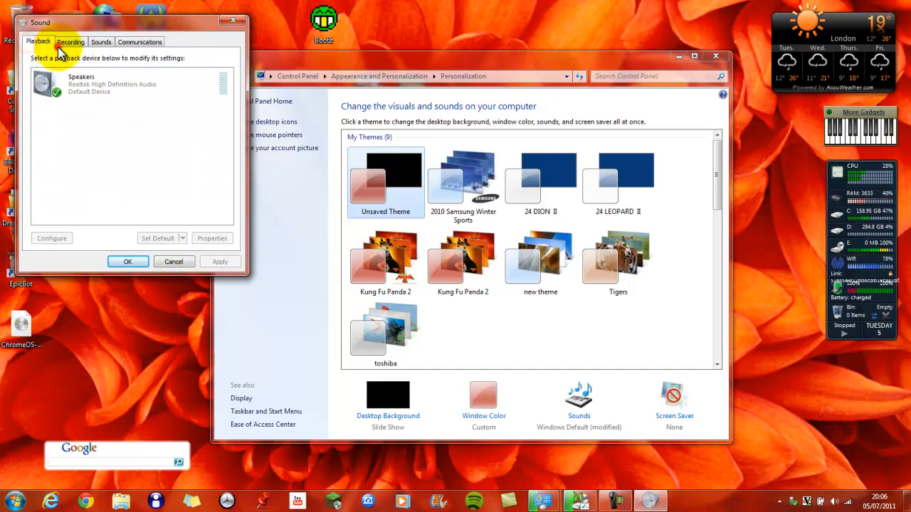
Close the Sound settings window
{"action": "left_click", "coordinate": [101, 41]}
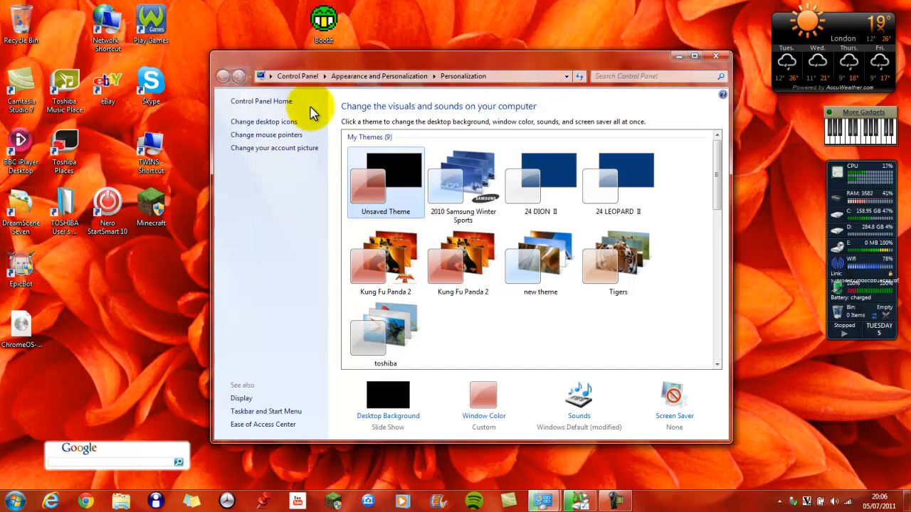
{"action": "mouse_move", "coordinate": [420, 26]}
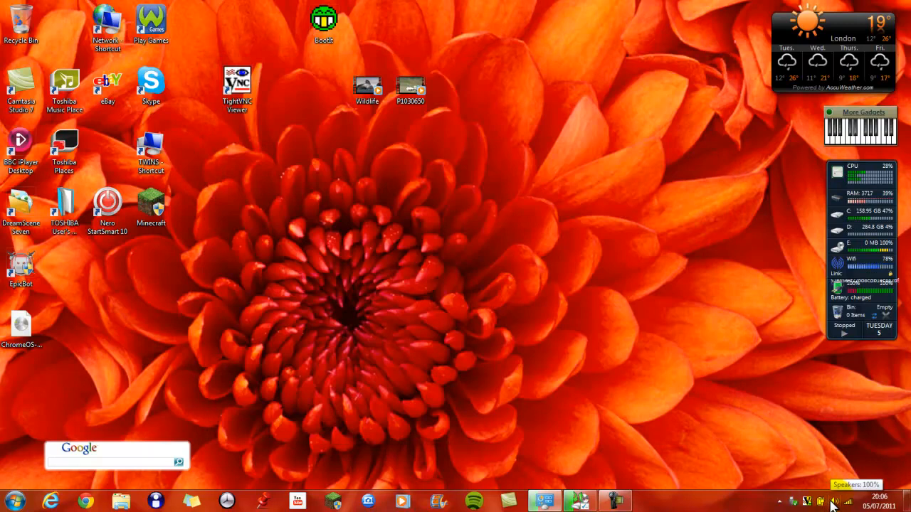
Reopen Sound from the tray speaker icon, check Playback and Sounds tabs, then click OK
{"action": "left_click", "coordinate": [820, 502]}
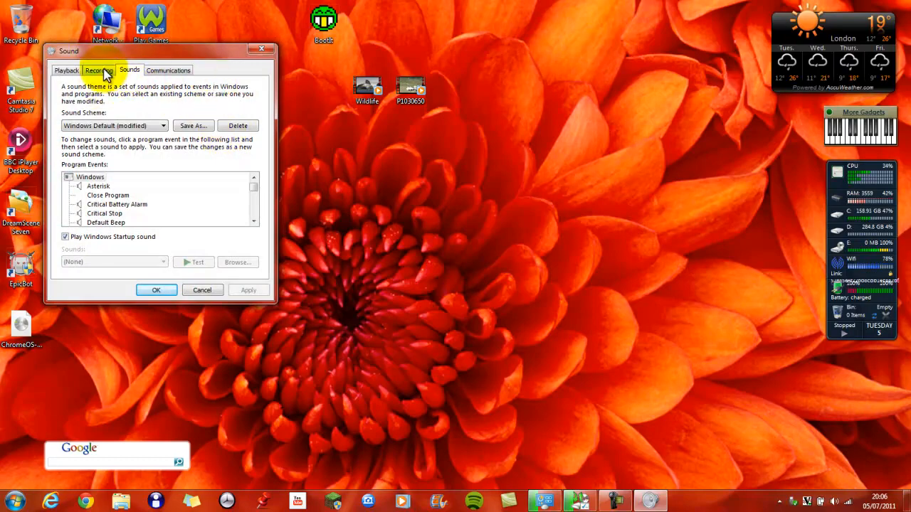
{"action": "left_click", "coordinate": [67, 70]}
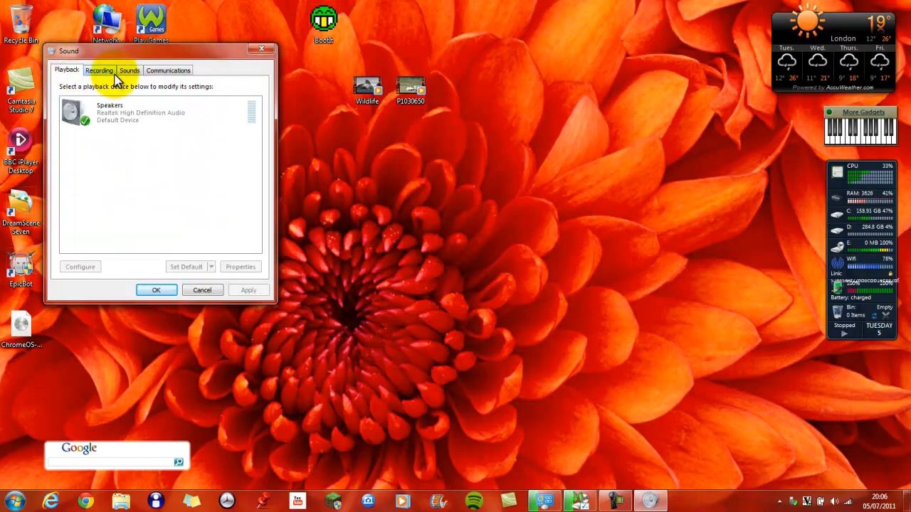
{"action": "left_click", "coordinate": [129, 70]}
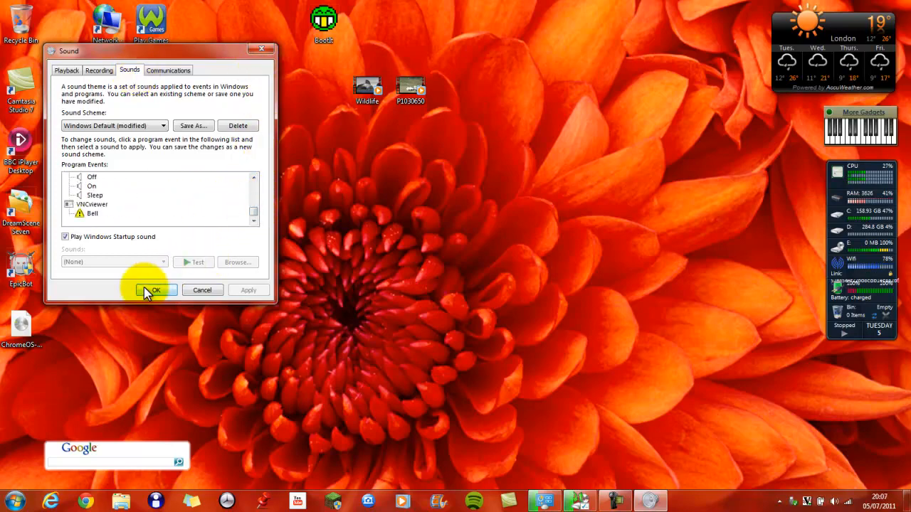
{"action": "left_click", "coordinate": [155, 290]}
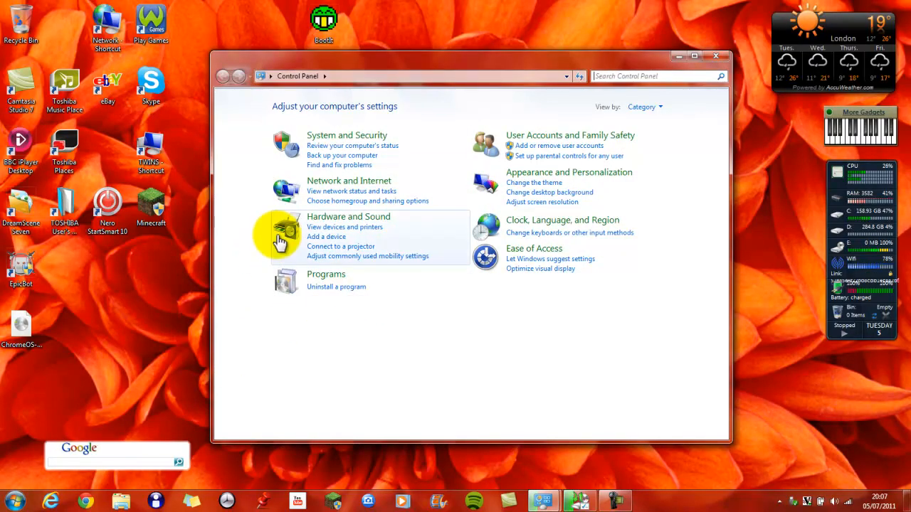
{"action": "mouse_move", "coordinate": [284, 235]}
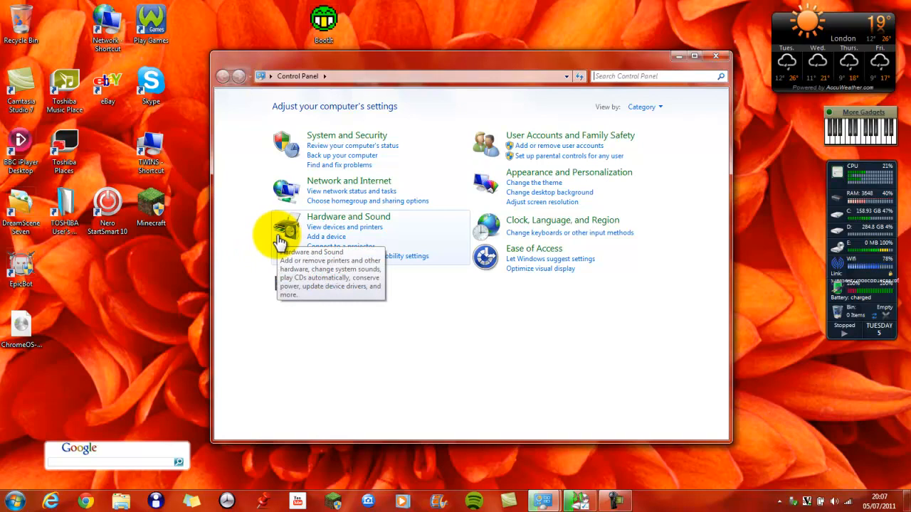
{"action": "left_click", "coordinate": [348, 216]}
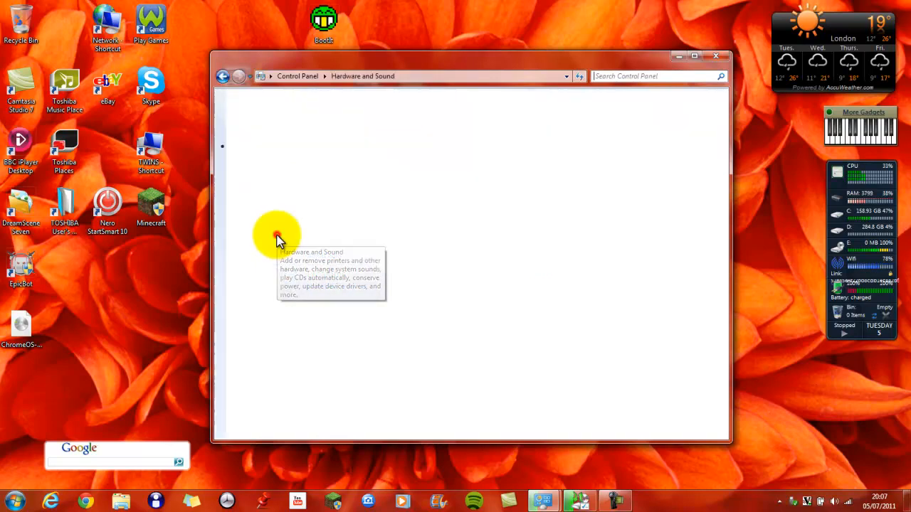
{"action": "left_click", "coordinate": [277, 235]}
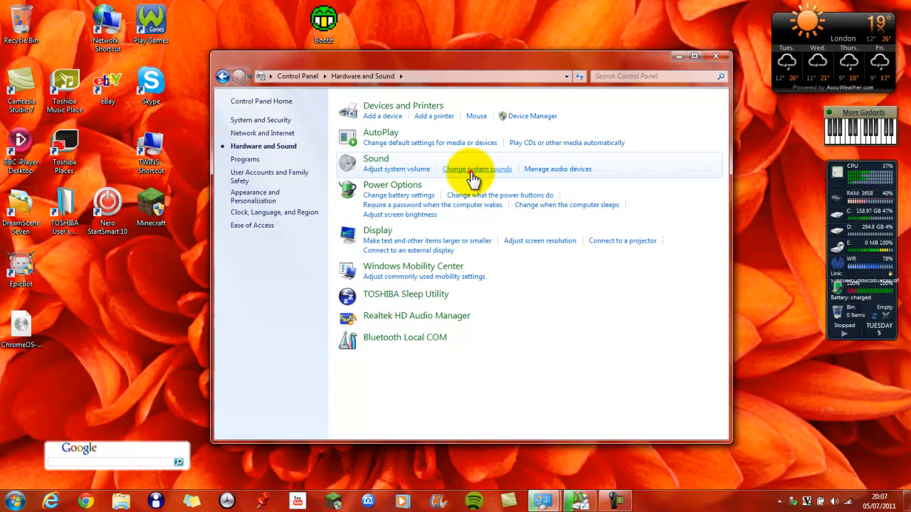
{"action": "left_click", "coordinate": [476, 169]}
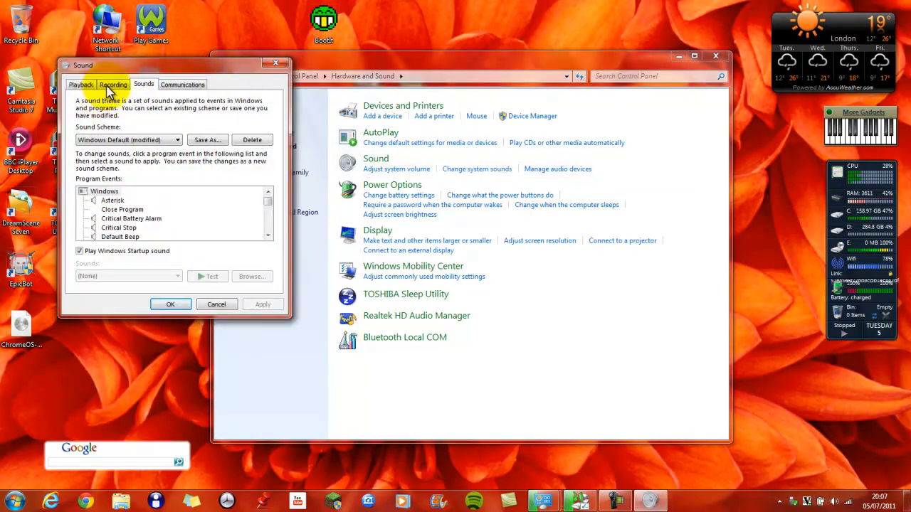
{"action": "left_click", "coordinate": [216, 303]}
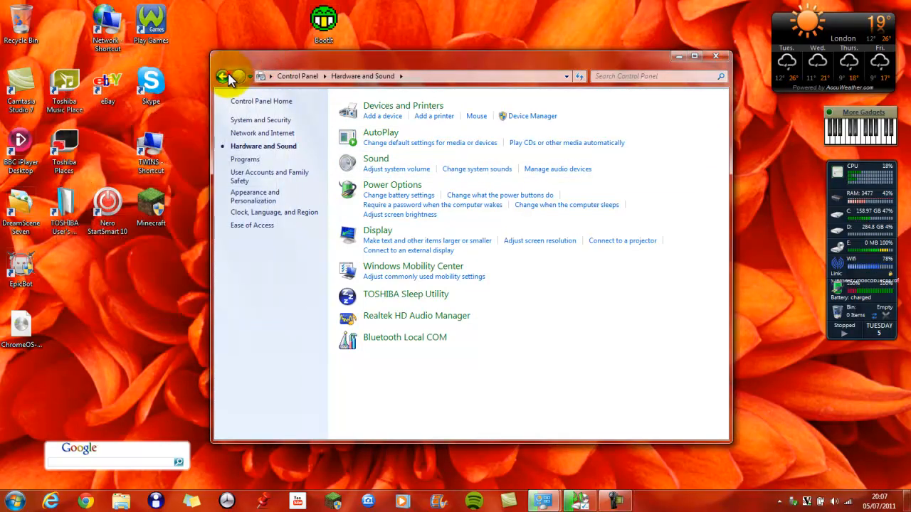
{"action": "left_click", "coordinate": [222, 76]}
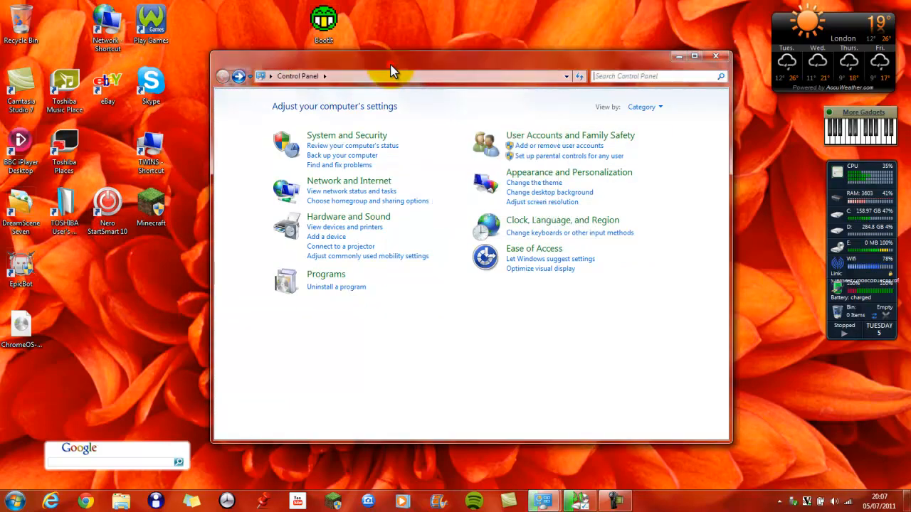
Go through Appearance and Personalization to the Personalization themes page
{"action": "left_click", "coordinate": [569, 172]}
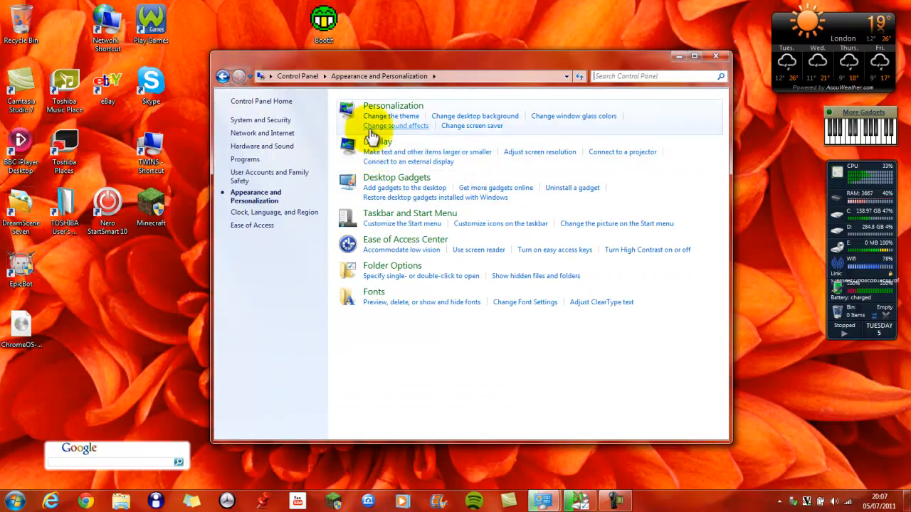
{"action": "left_click", "coordinate": [393, 106]}
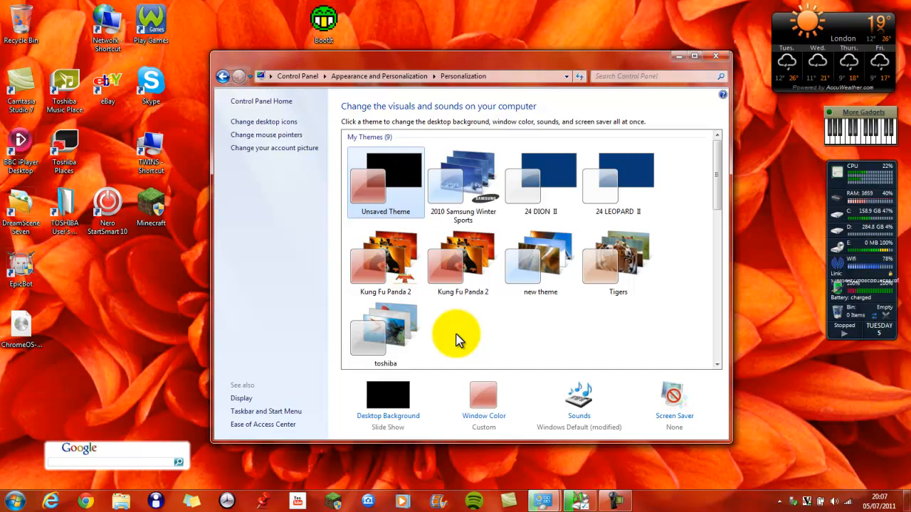
{"action": "mouse_move", "coordinate": [185, 262]}
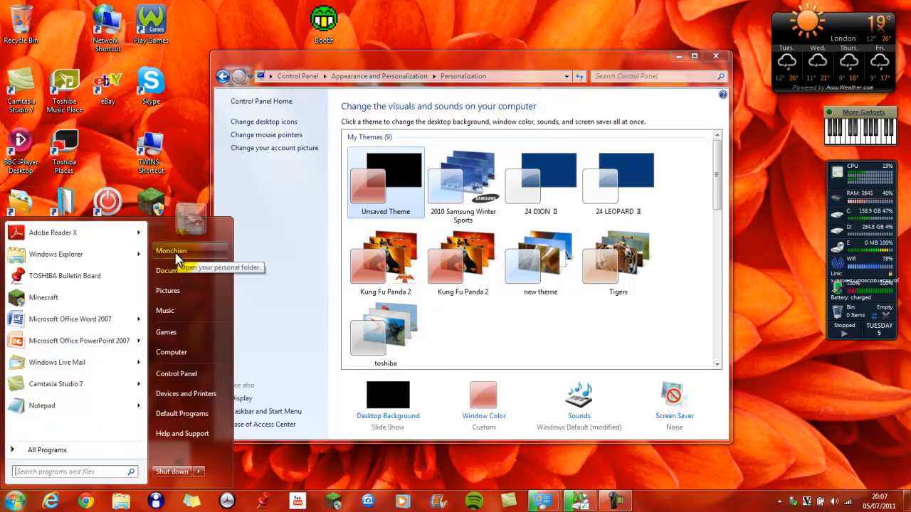
Open Downloads in the user folder and right-click the Windows XP Startup sound file
{"action": "left_click", "coordinate": [171, 251]}
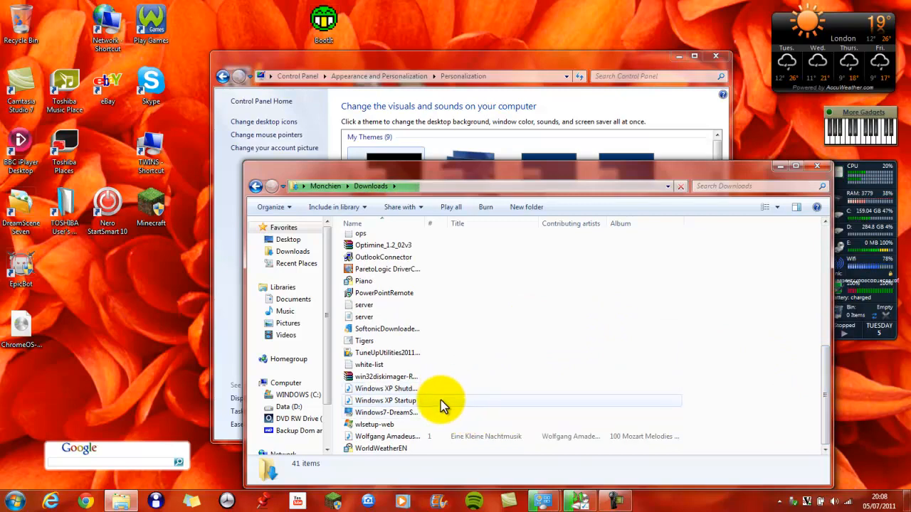
{"action": "right_click", "coordinate": [385, 400]}
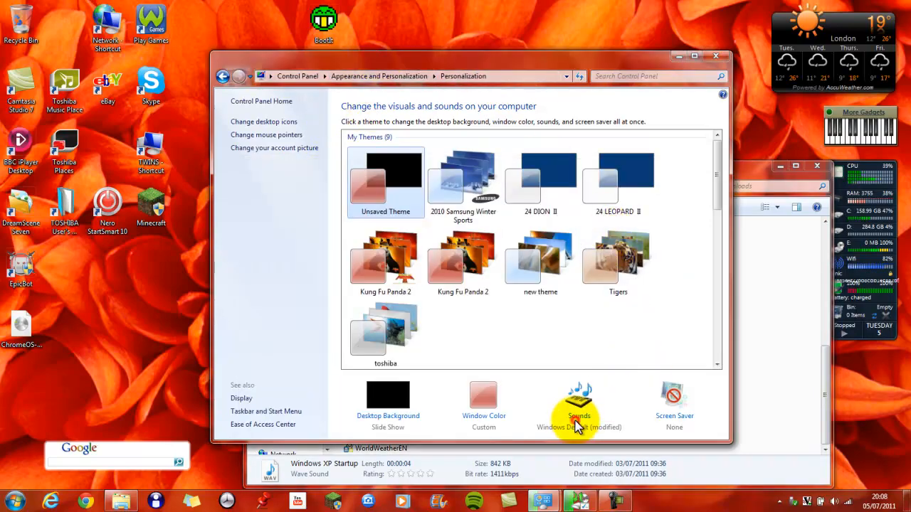
Select Critical Battery Alarm in Sounds, browse, and copy the Windows Media folder path
{"action": "left_click", "coordinate": [578, 395]}
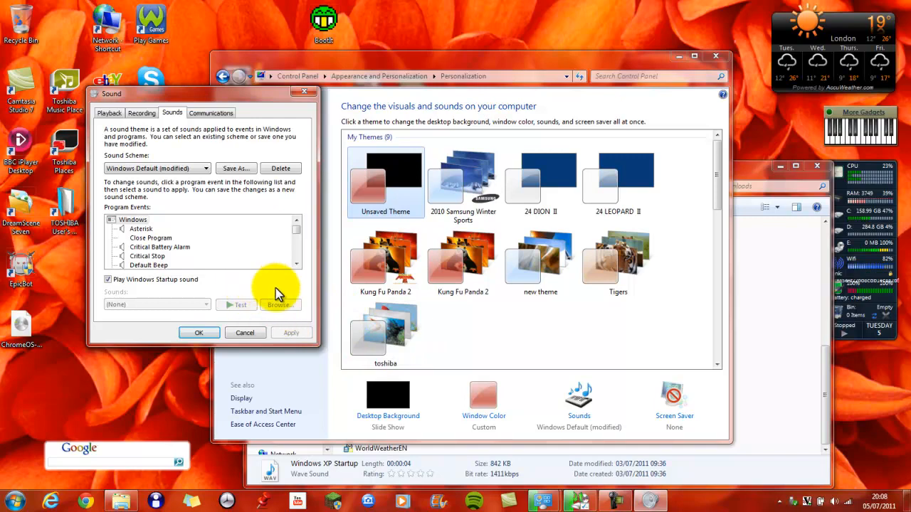
{"action": "left_click", "coordinate": [159, 247]}
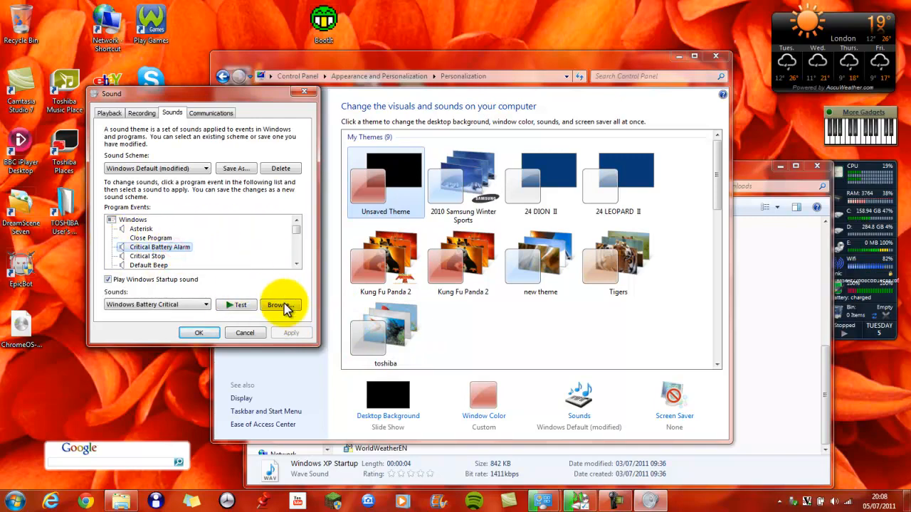
{"action": "left_click", "coordinate": [277, 304]}
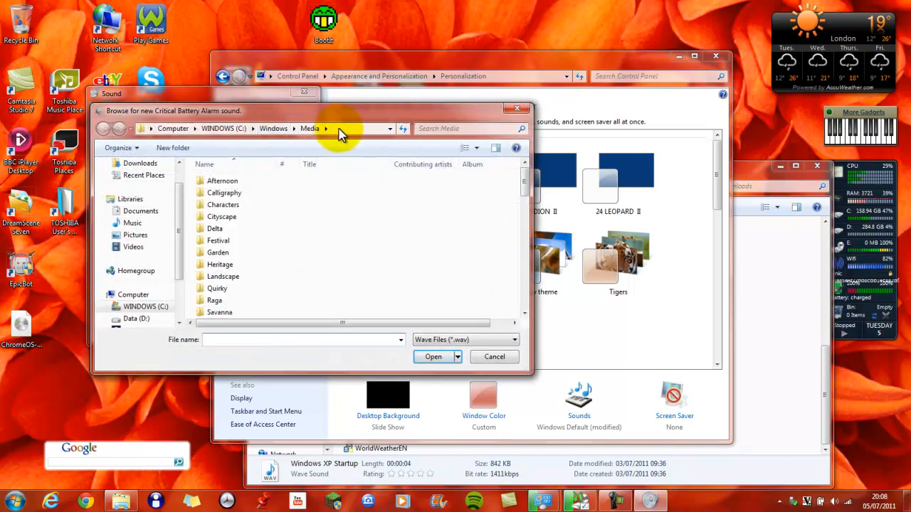
{"action": "right_click", "coordinate": [342, 129]}
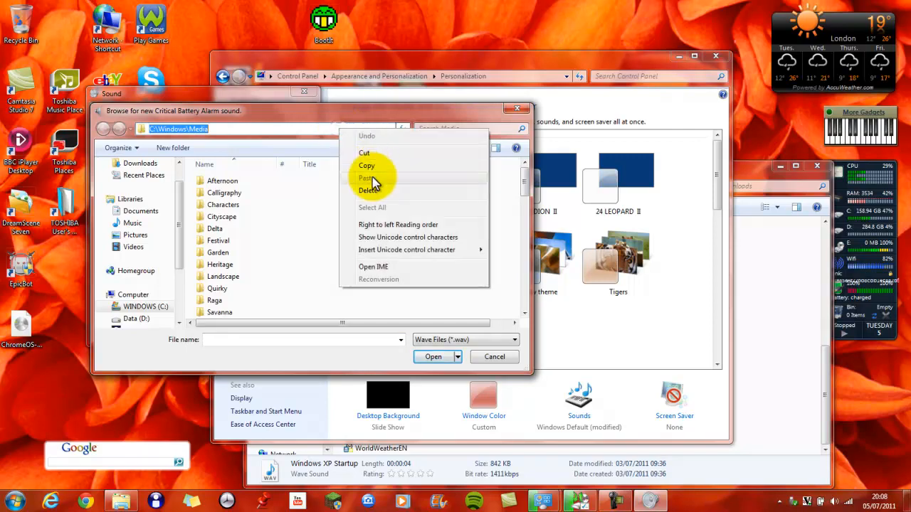
{"action": "left_click", "coordinate": [520, 118]}
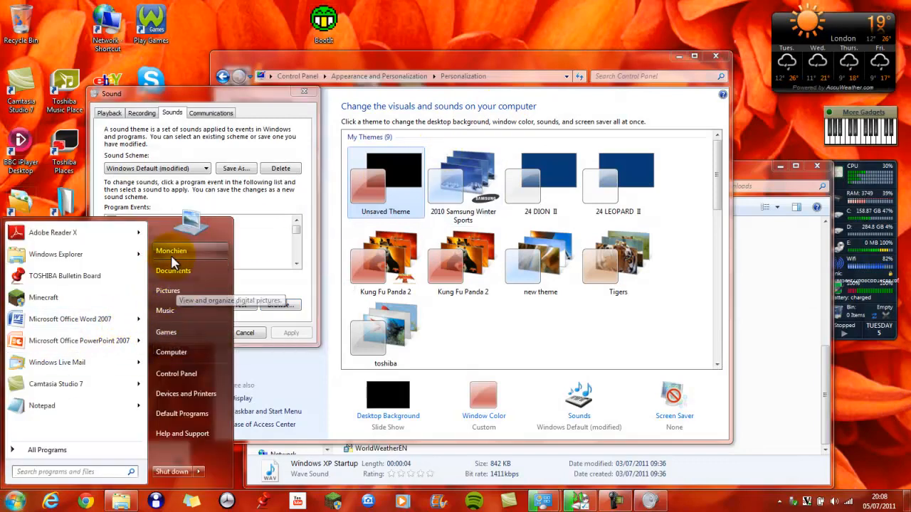
Browse the C:\Windows\Media sound files in Explorer, then close the Sound dialog with OK
{"action": "left_click", "coordinate": [170, 351]}
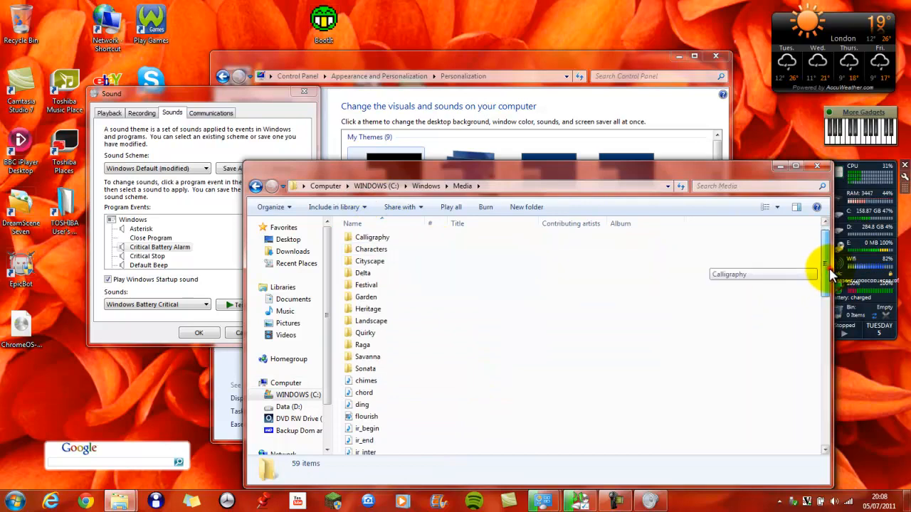
{"action": "scroll", "scroll_direction": "down", "scroll_amount": 3}
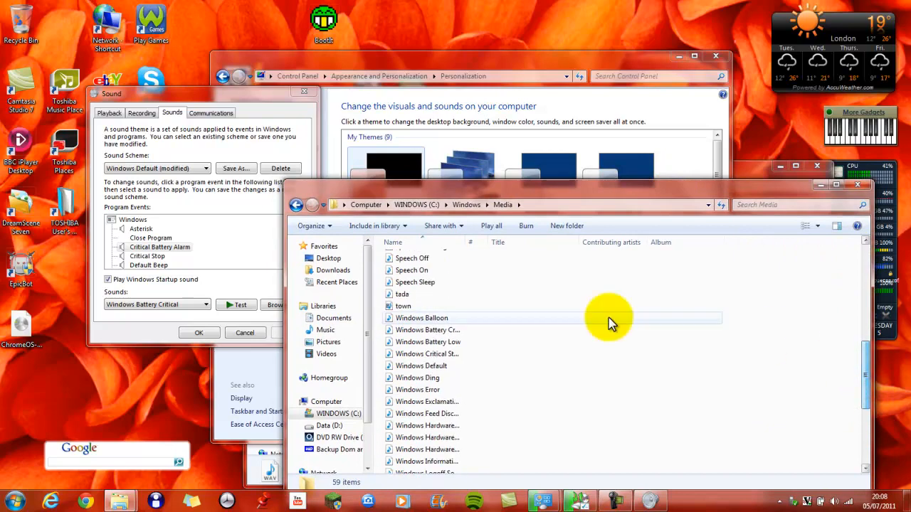
{"action": "mouse_move", "coordinate": [488, 306]}
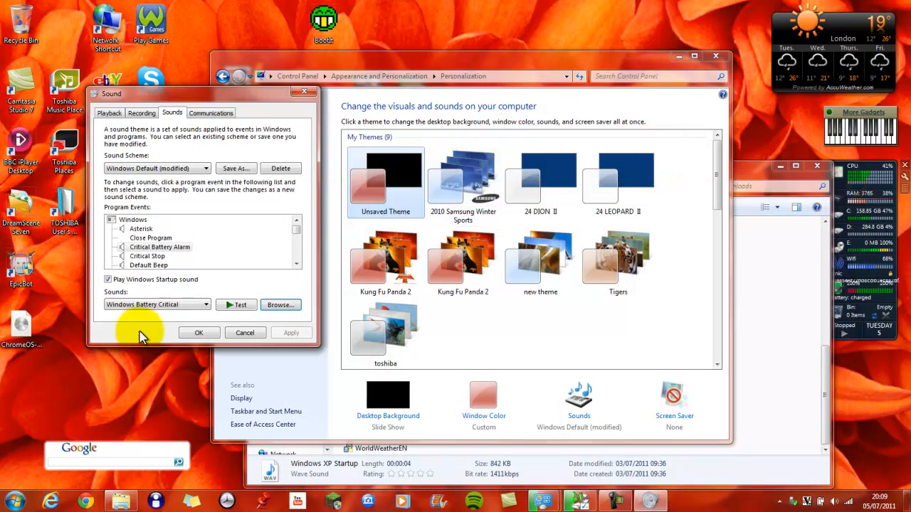
{"action": "left_click", "coordinate": [199, 333]}
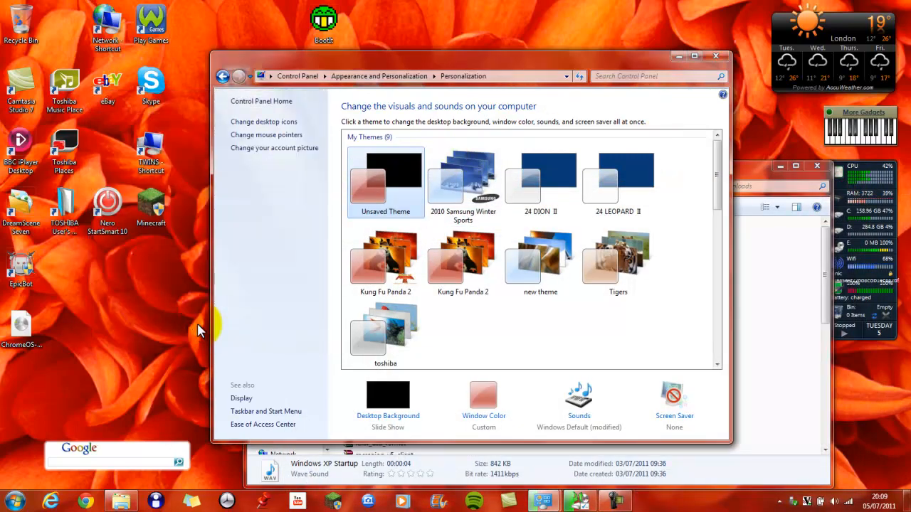